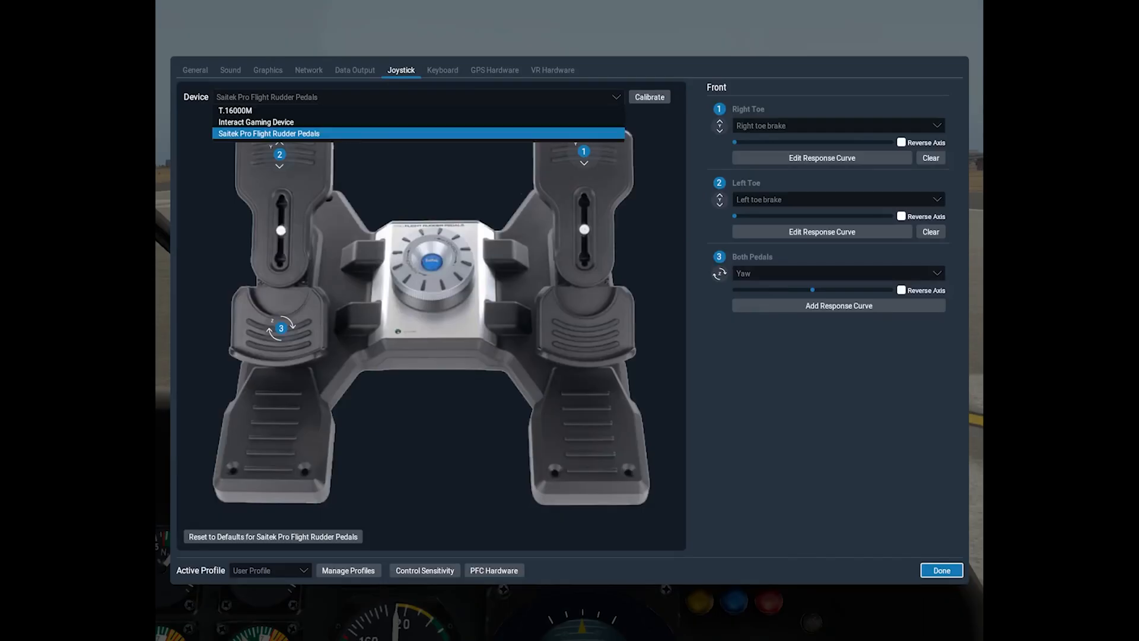
Select the T.16000M stick to view its roll, pitch and throttle axis mappings
{"action": "left_click", "coordinate": [235, 110]}
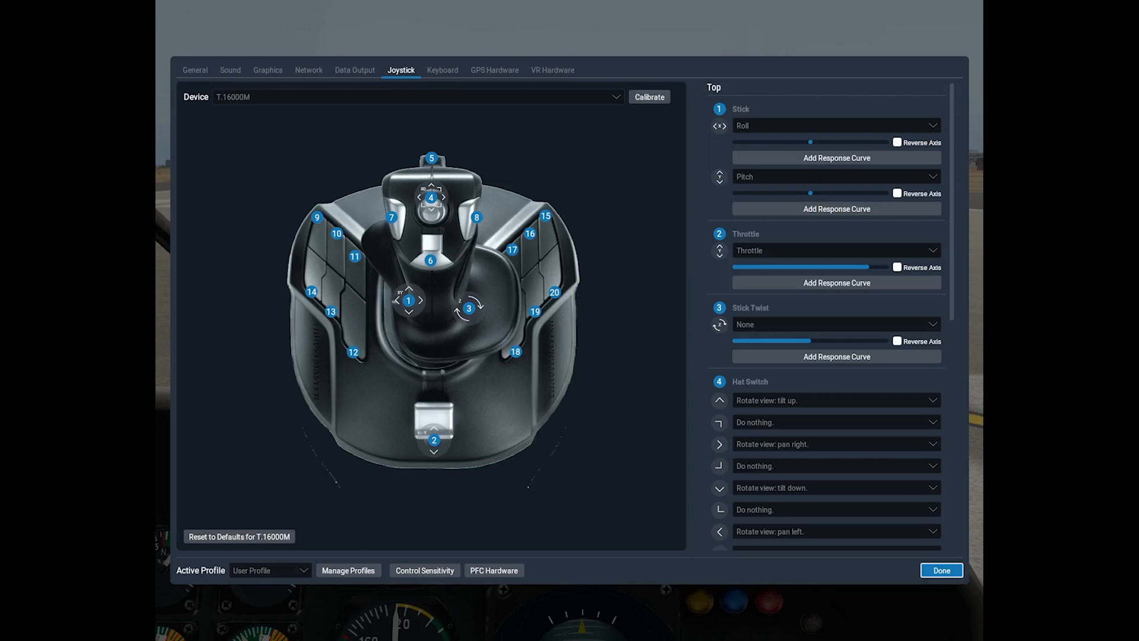
Select the Interact Gaming Device to view its reversed Collective axis assignment
{"action": "left_click", "coordinate": [415, 97]}
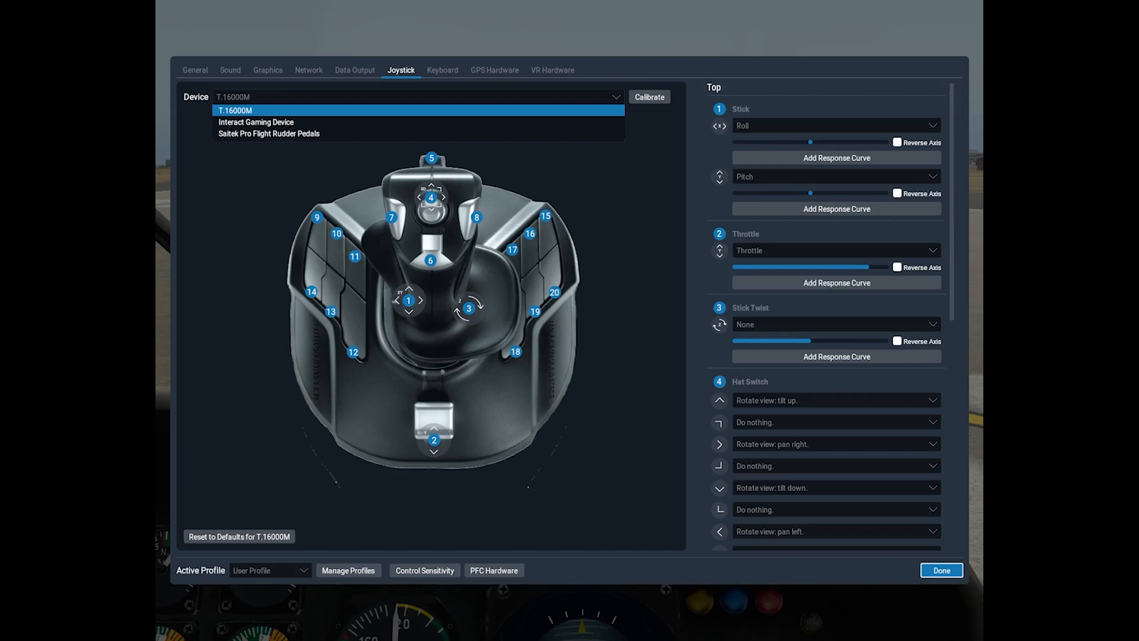
{"action": "left_click", "coordinate": [256, 122]}
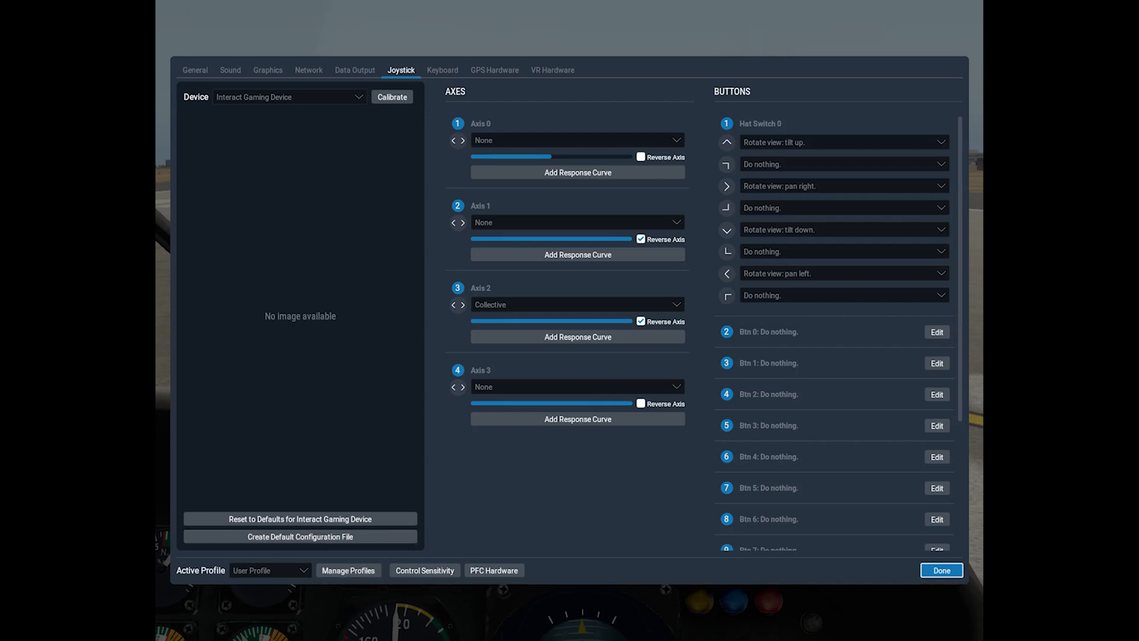
Try the bell 47 profile, revert to User Profile, and close settings
{"action": "left_click", "coordinate": [269, 570]}
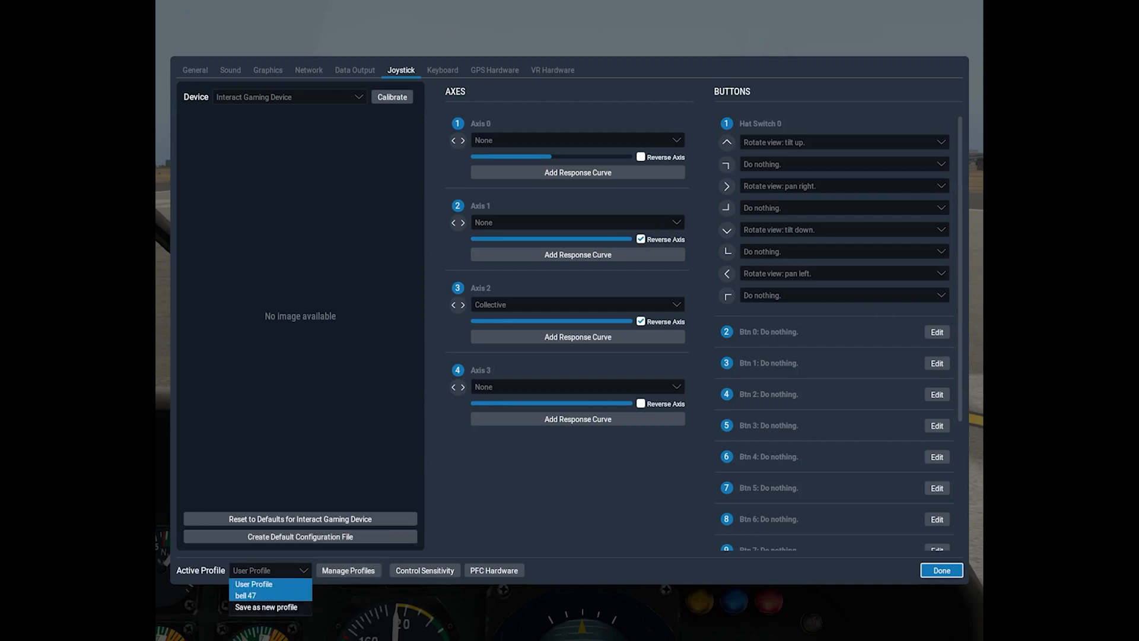
{"action": "left_click", "coordinate": [246, 595]}
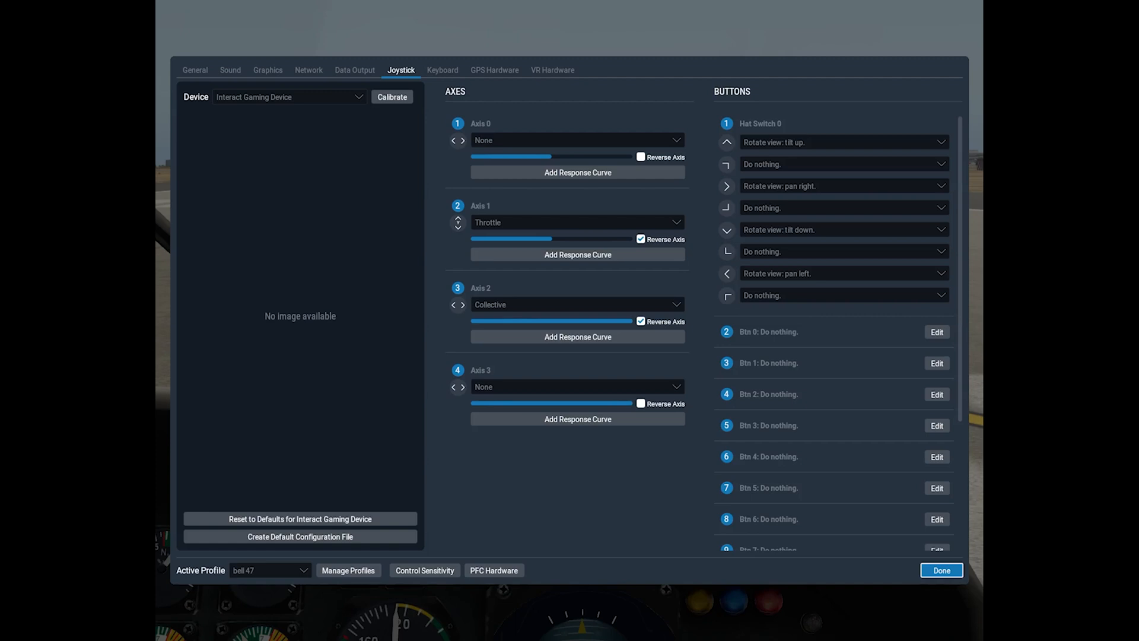
{"action": "left_click", "coordinate": [269, 571]}
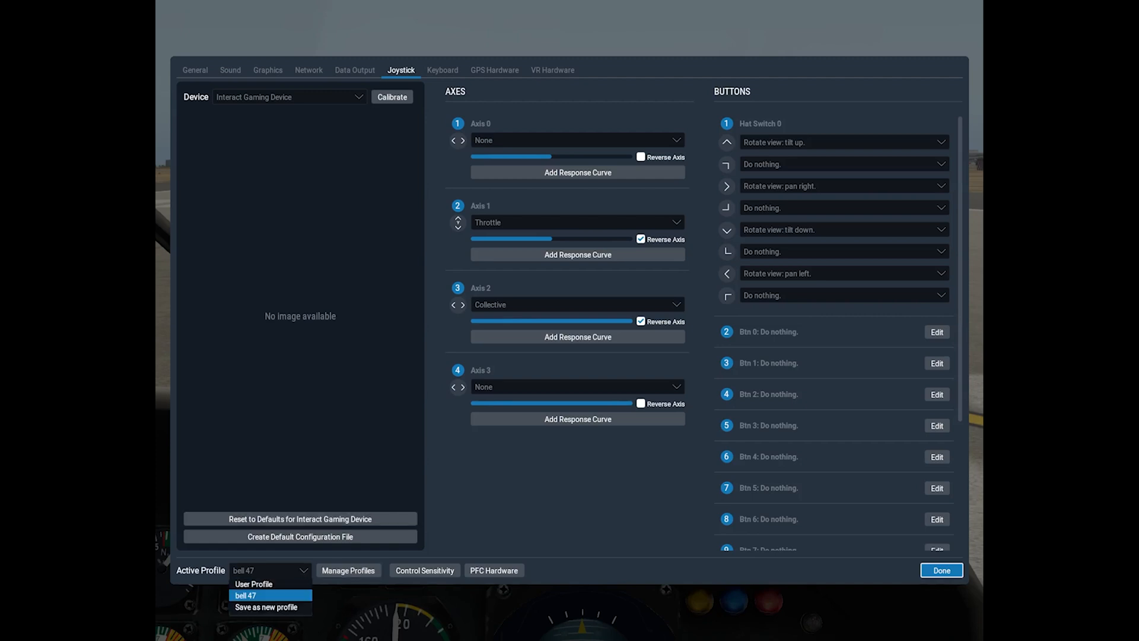
{"action": "left_click", "coordinate": [253, 584]}
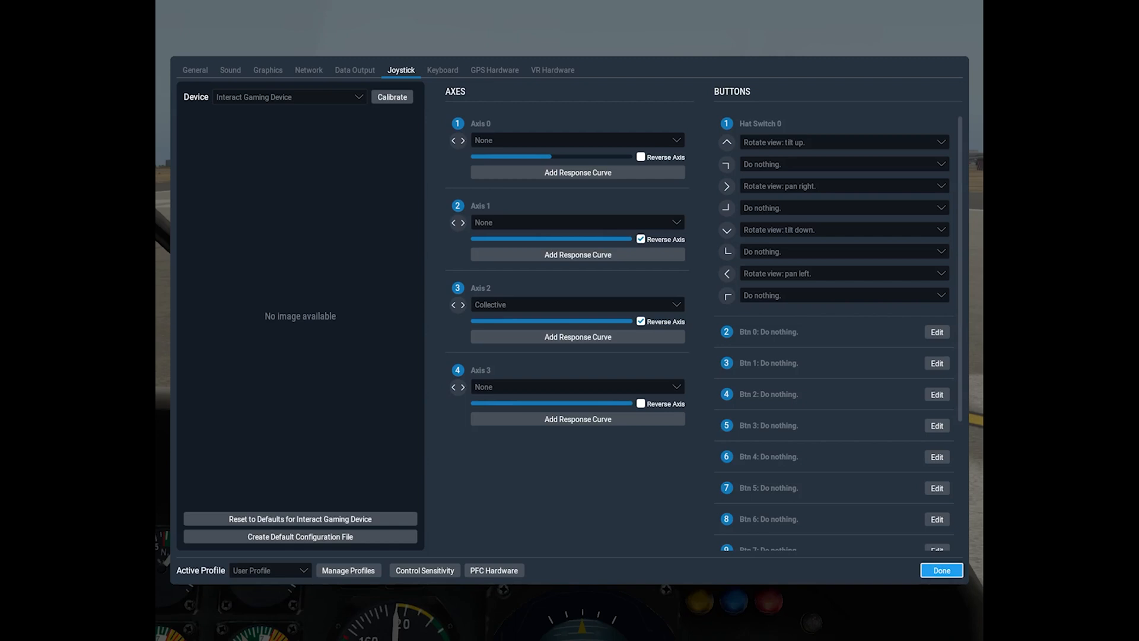
{"action": "left_click", "coordinate": [941, 570]}
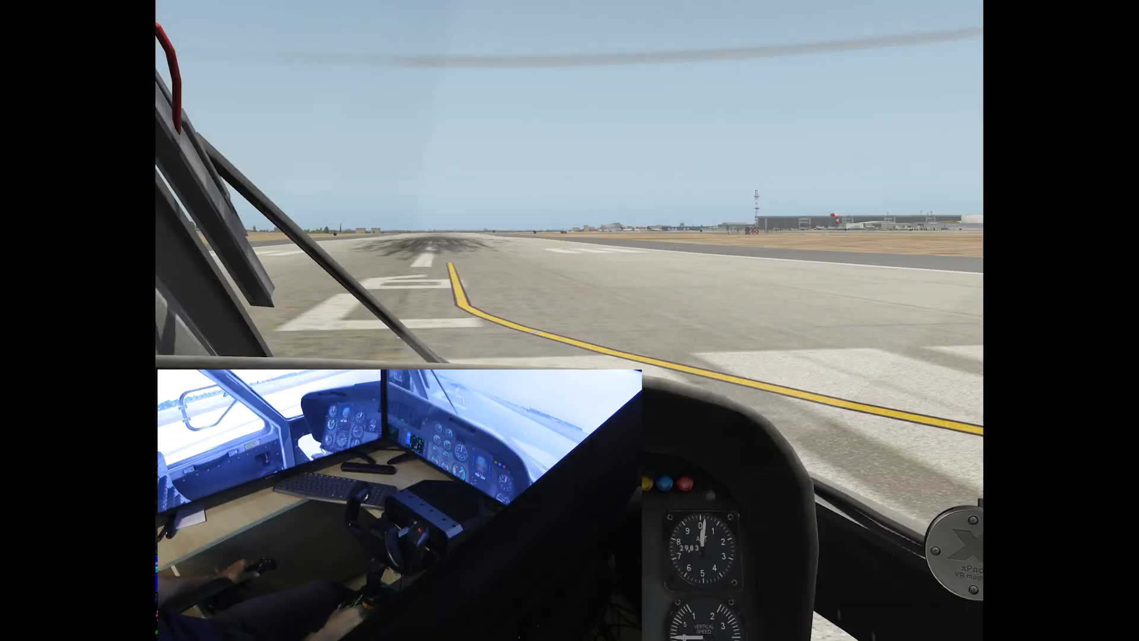